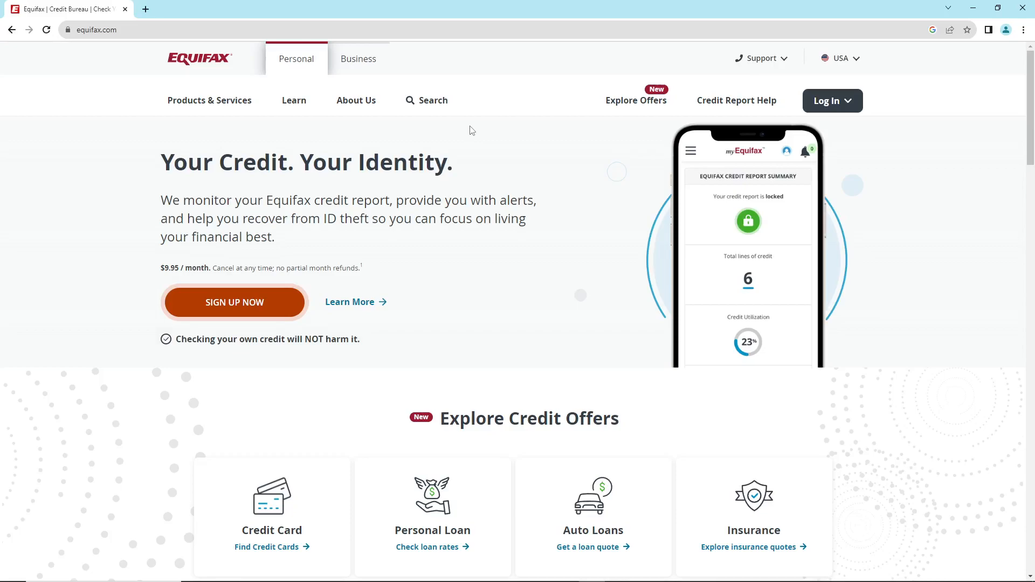
Start signing up for the monthly Equifax Complete plan, opening the registration form in a new tab
scroll(down, 3)
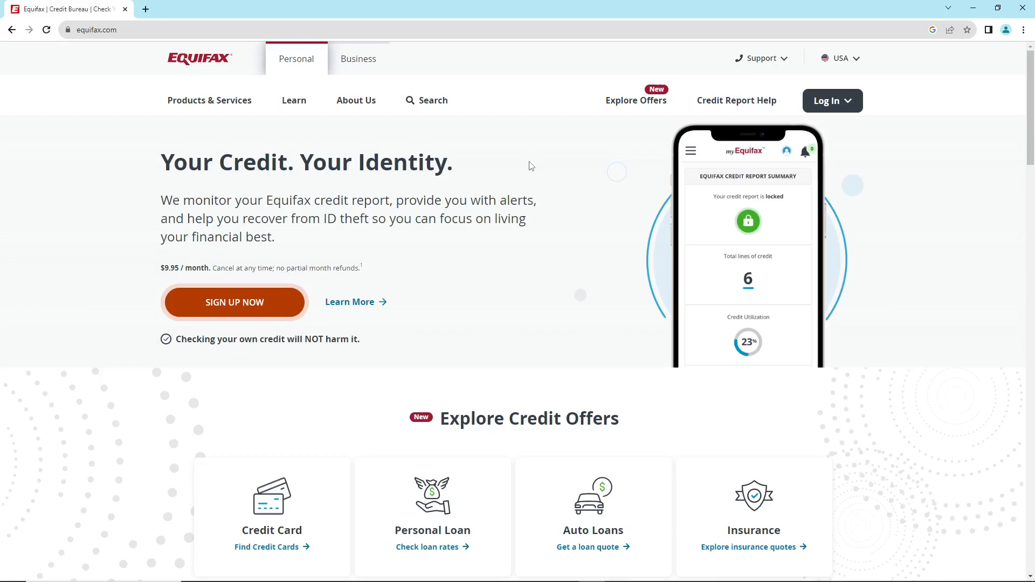
click(234, 303)
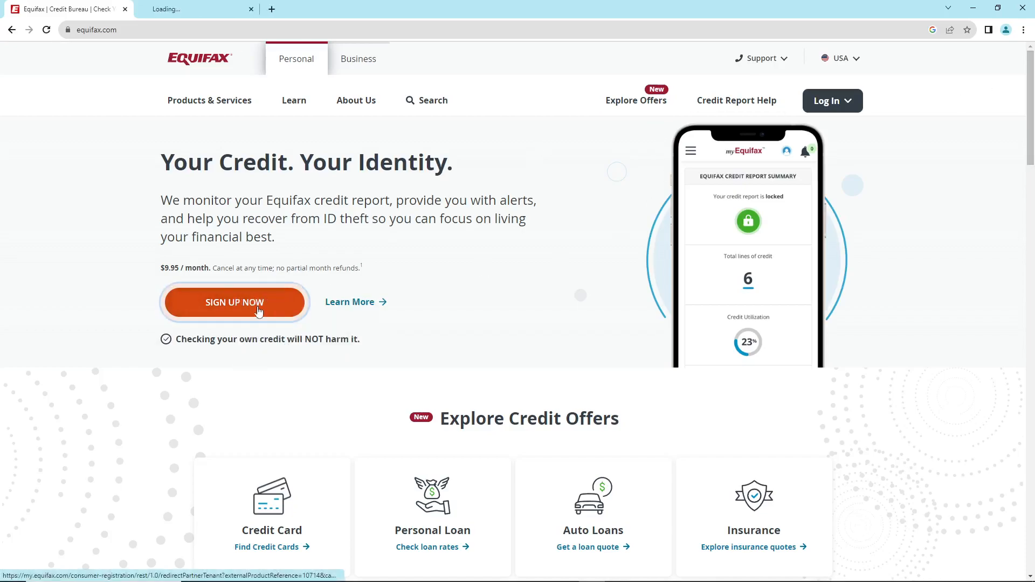
click(233, 303)
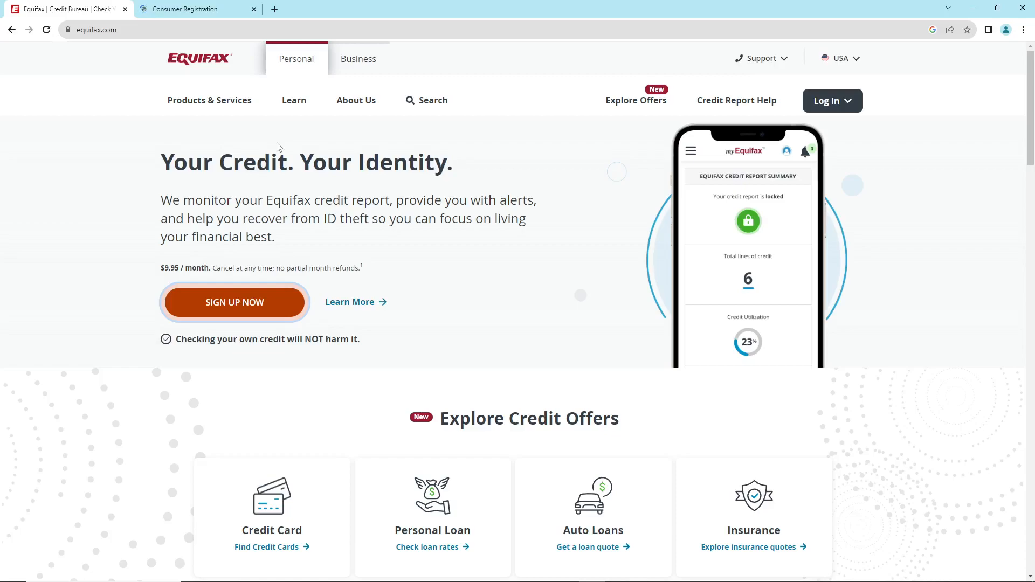
click(234, 302)
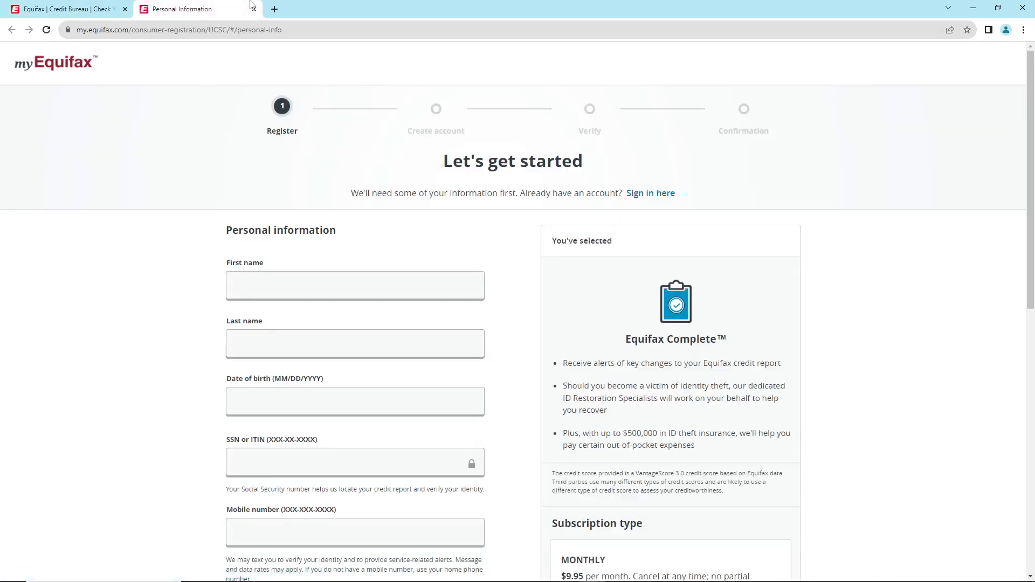
Scroll through the blank personal information and address fields of the registration form
scroll(down, 3)
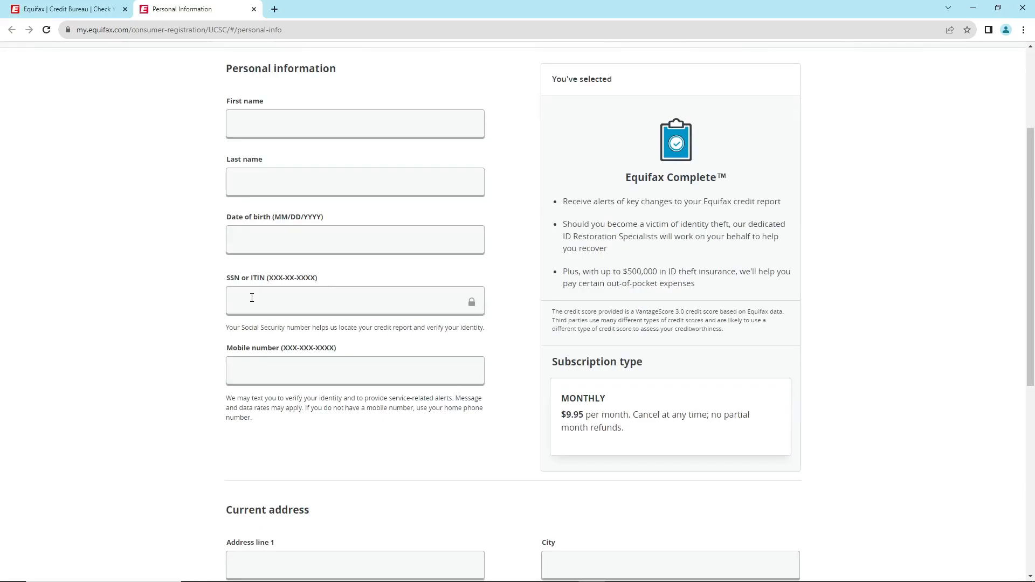
scroll(down, 3)
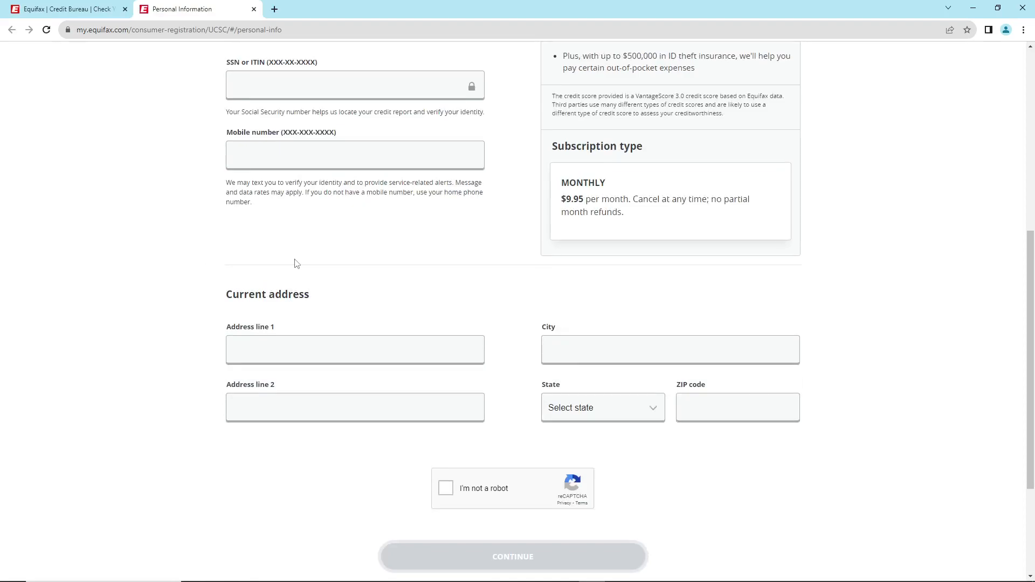
mouse_move(698, 381)
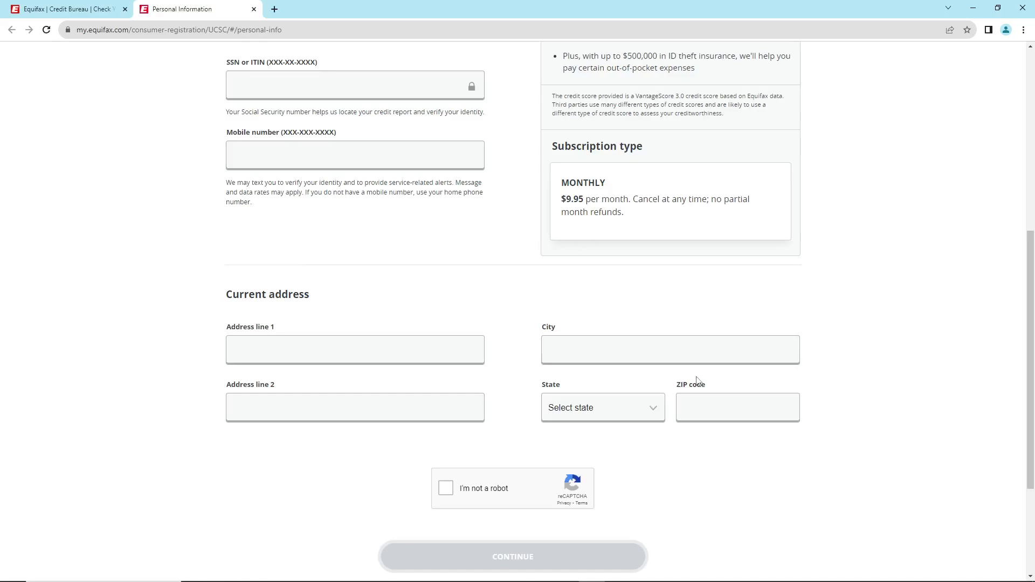
scroll(down, 3)
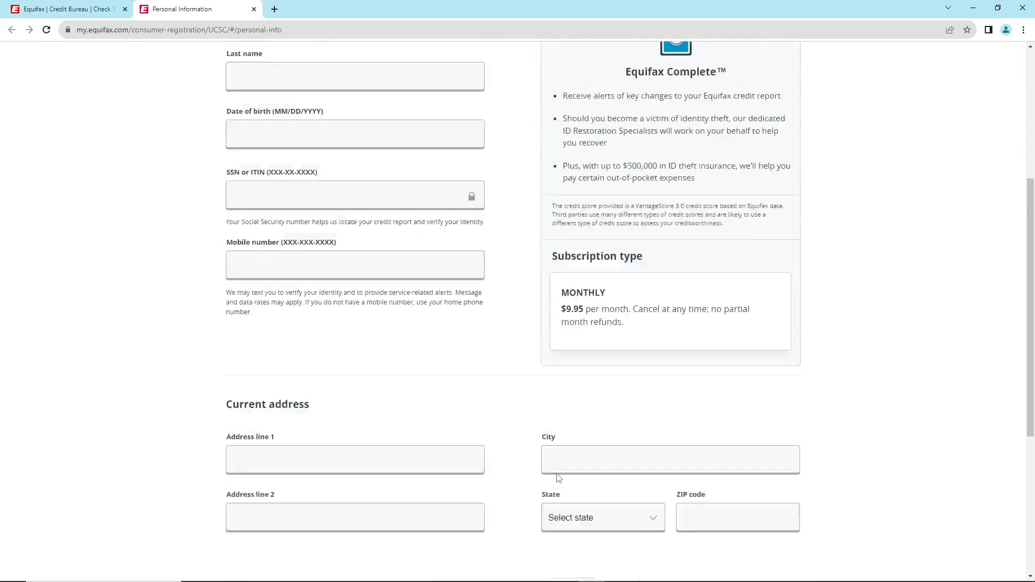
scroll(down, 3)
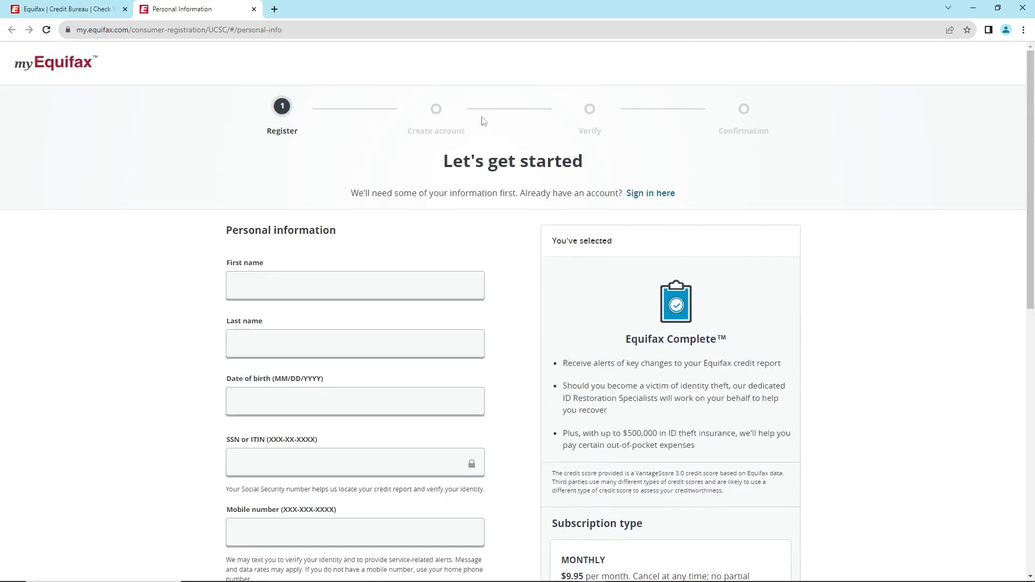
mouse_move(587, 123)
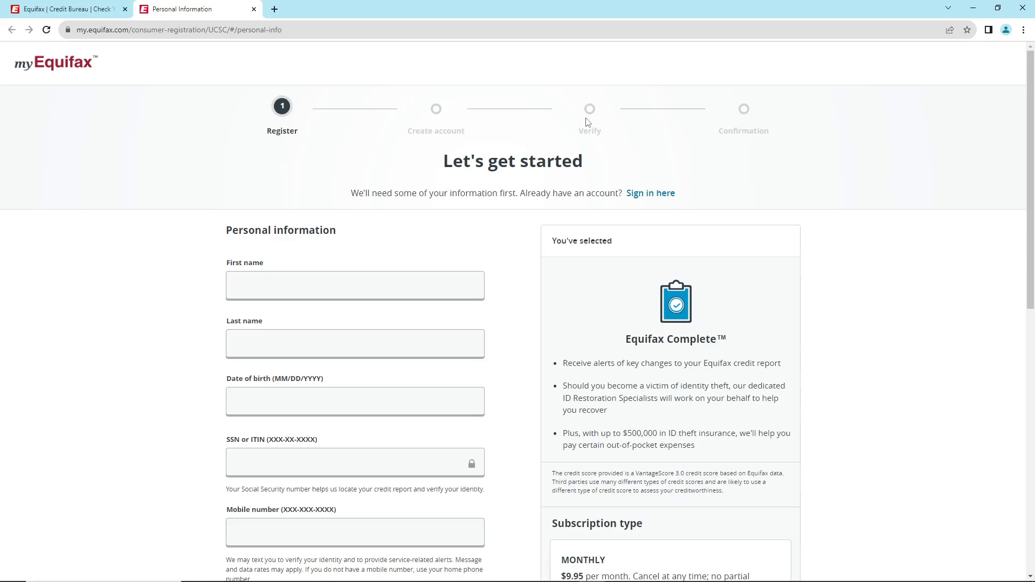
Switch back to the first tab showing the Equifax home page
click(65, 8)
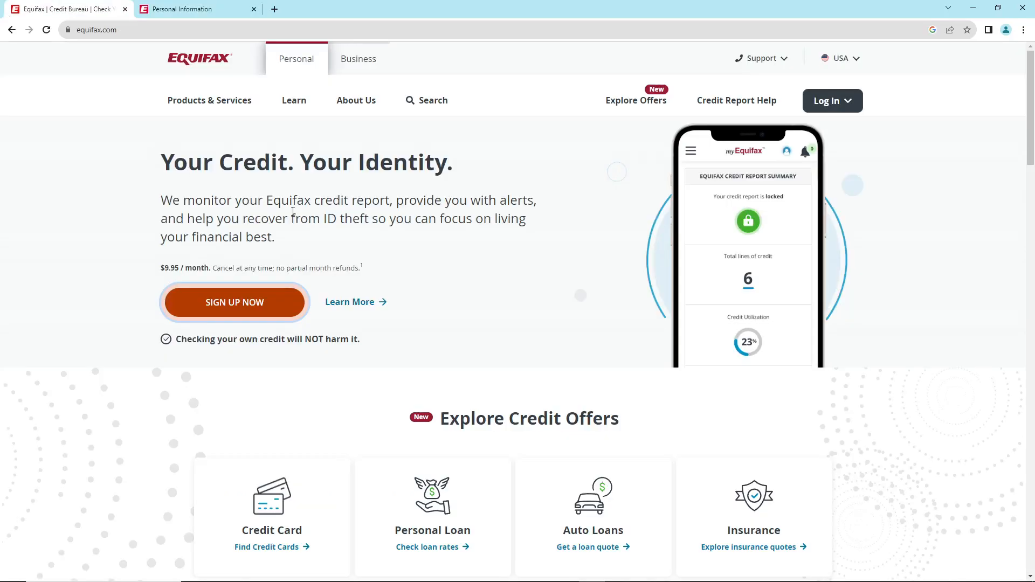
Choose Login from the Log In dropdown to open the myEquifax login page
click(832, 100)
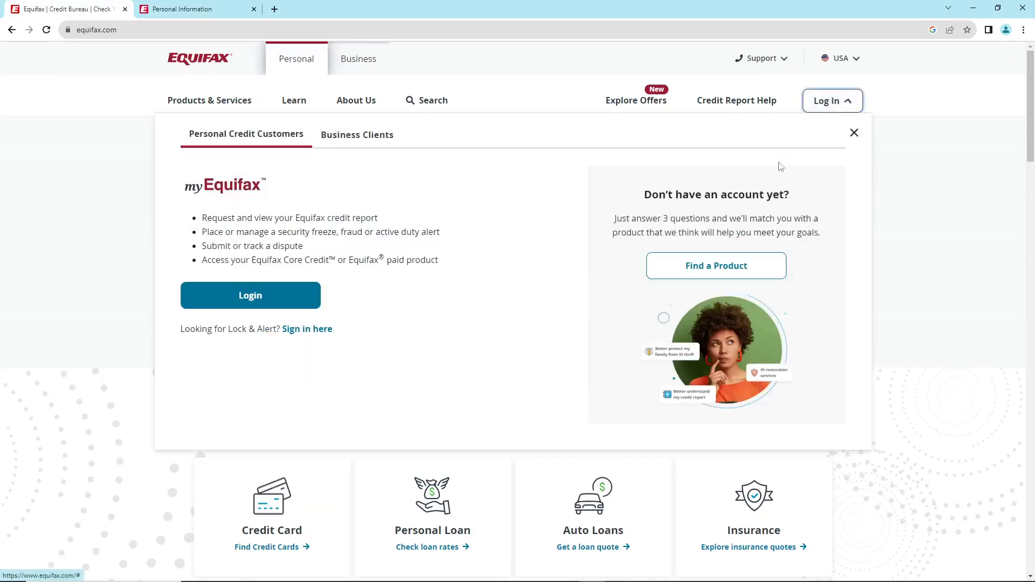
click(249, 295)
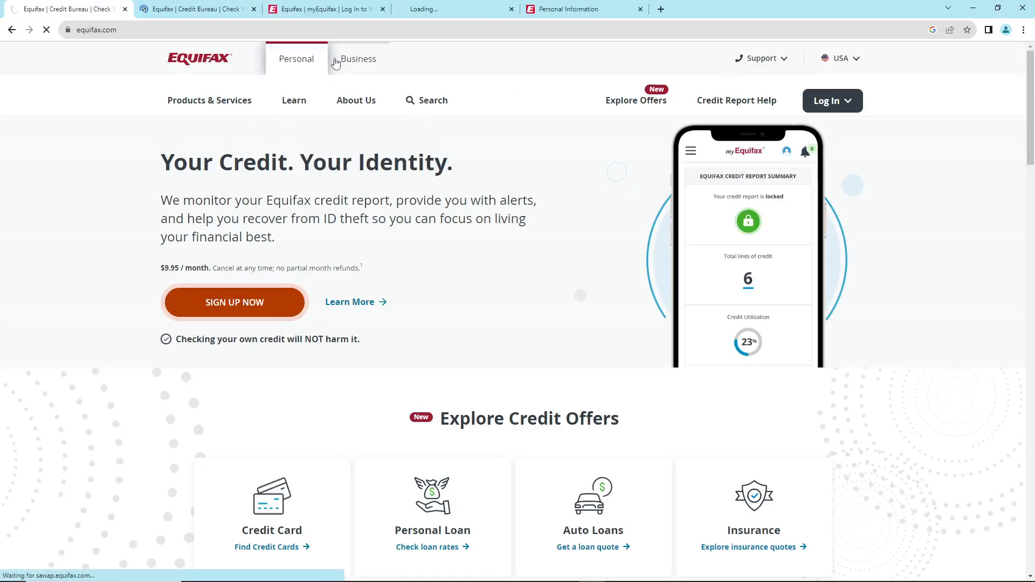
Browse the Business page's product areas and industries, then return to the personal home tab
click(359, 59)
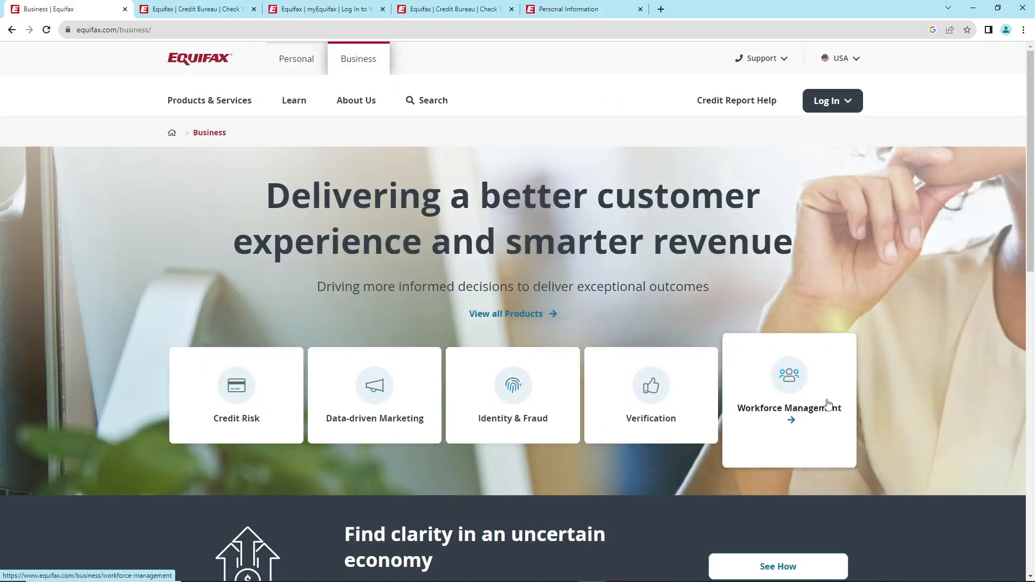
scroll(down, 3)
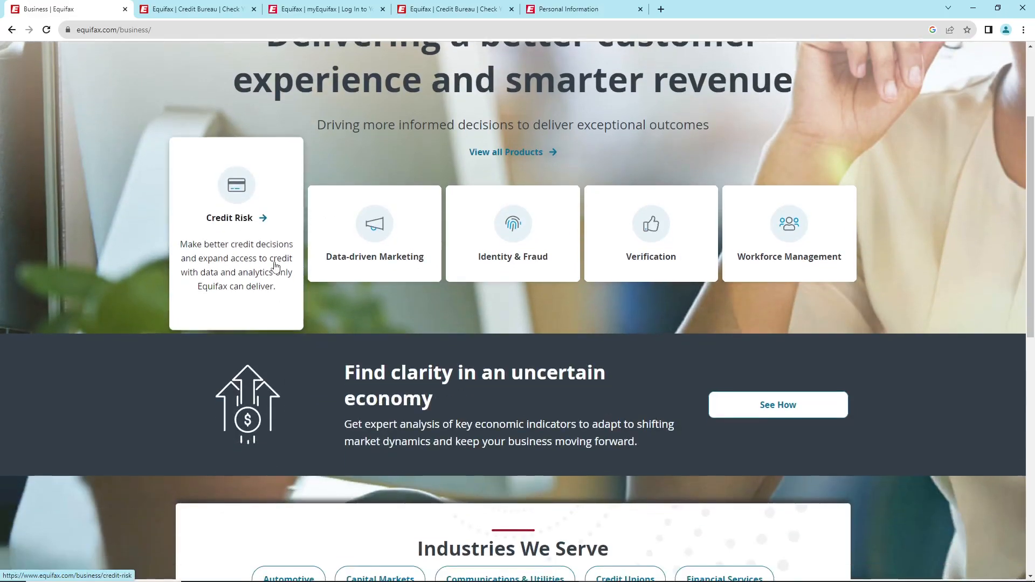
scroll(down, 3)
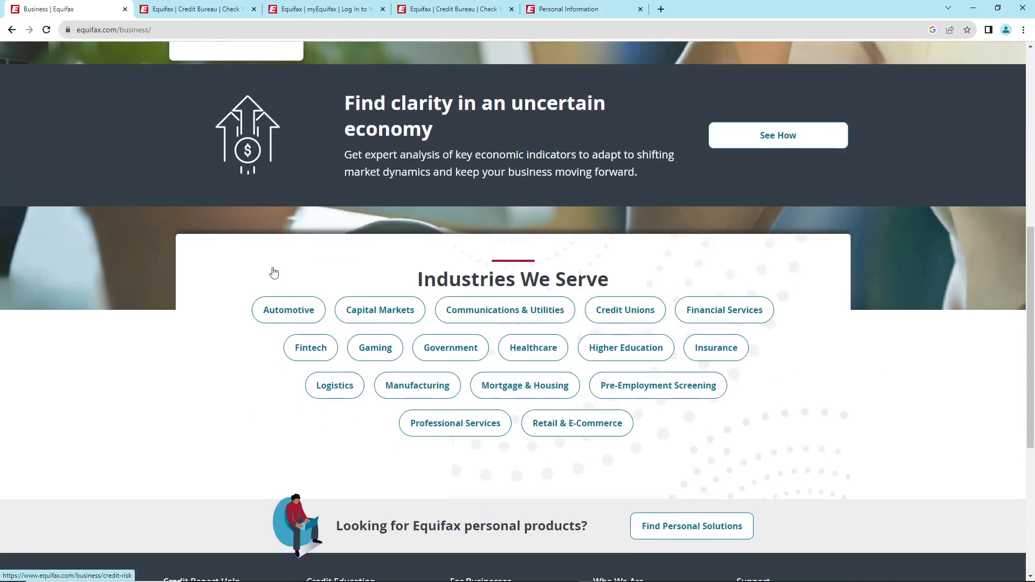
scroll(down, 3)
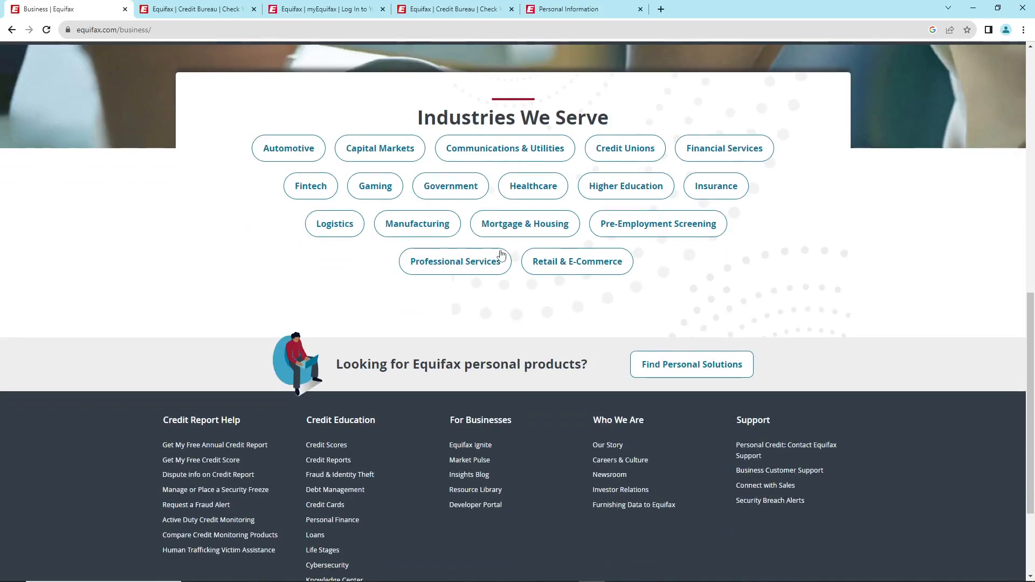
scroll(up, 3)
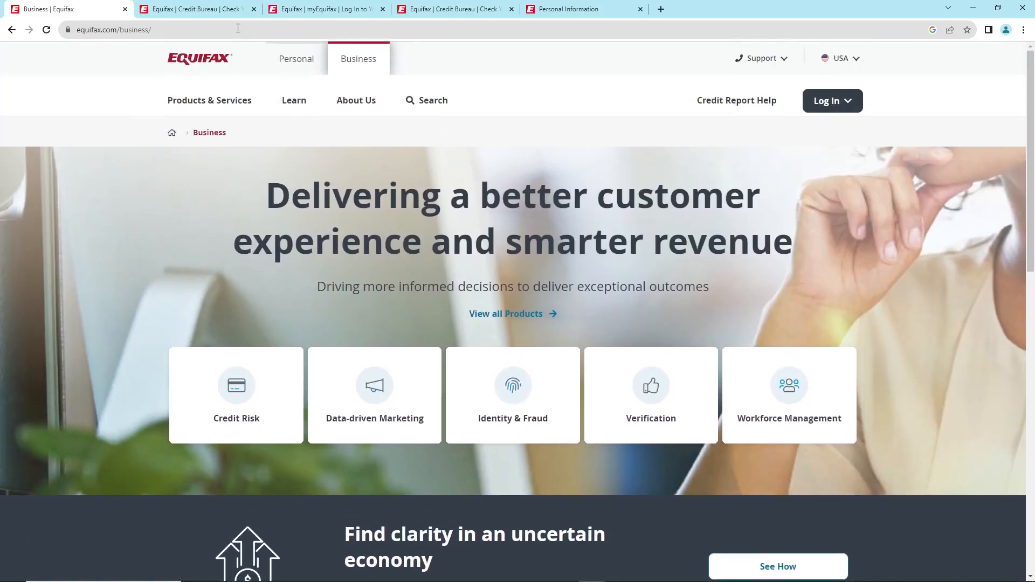
click(296, 59)
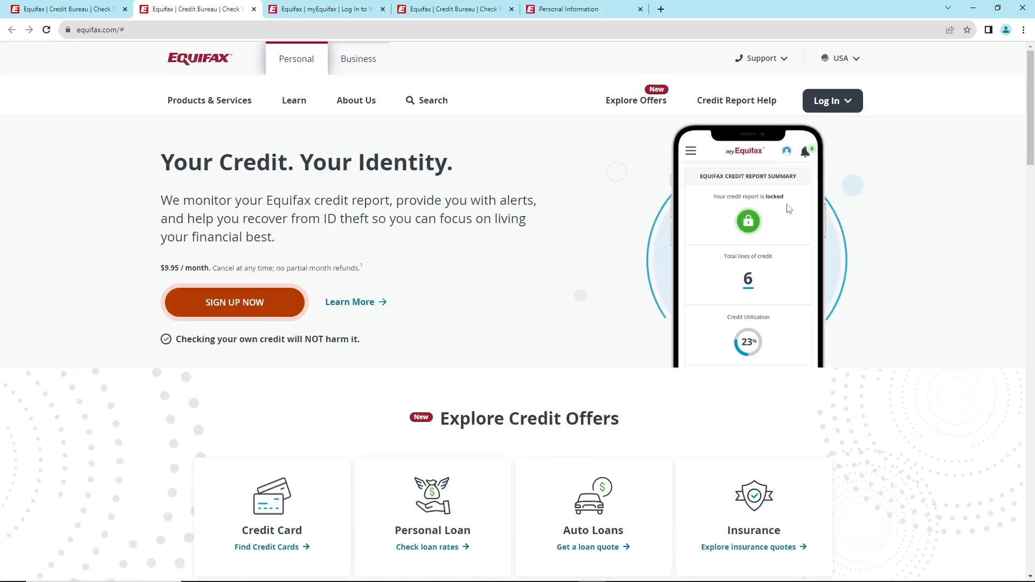
scroll(down, 3)
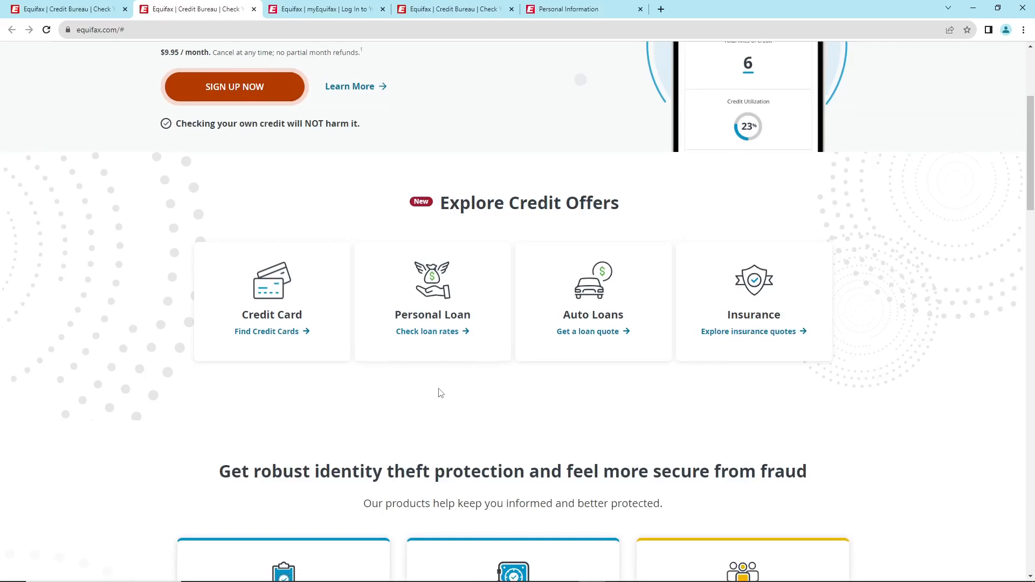
scroll(down, 3)
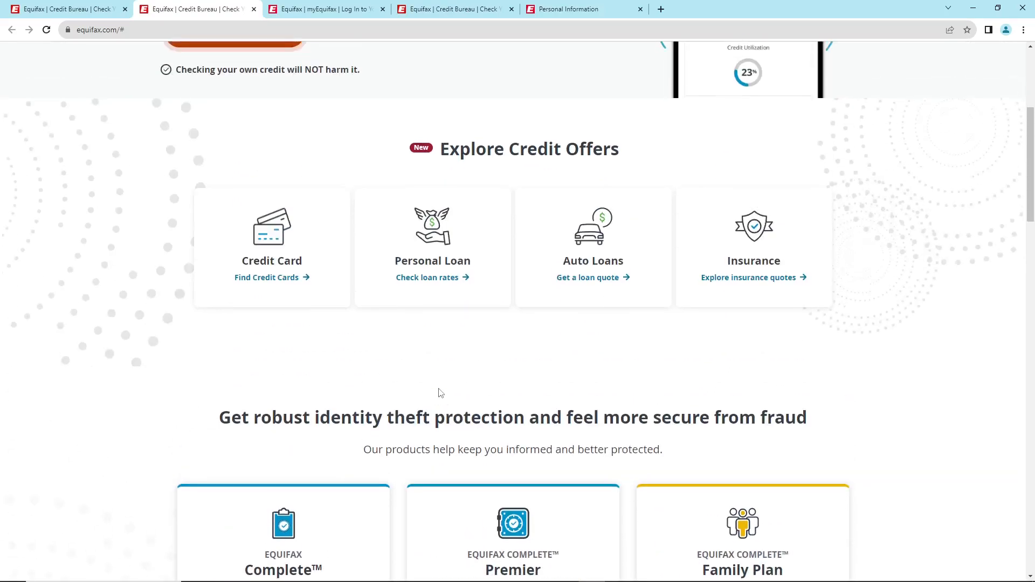
mouse_move(441, 363)
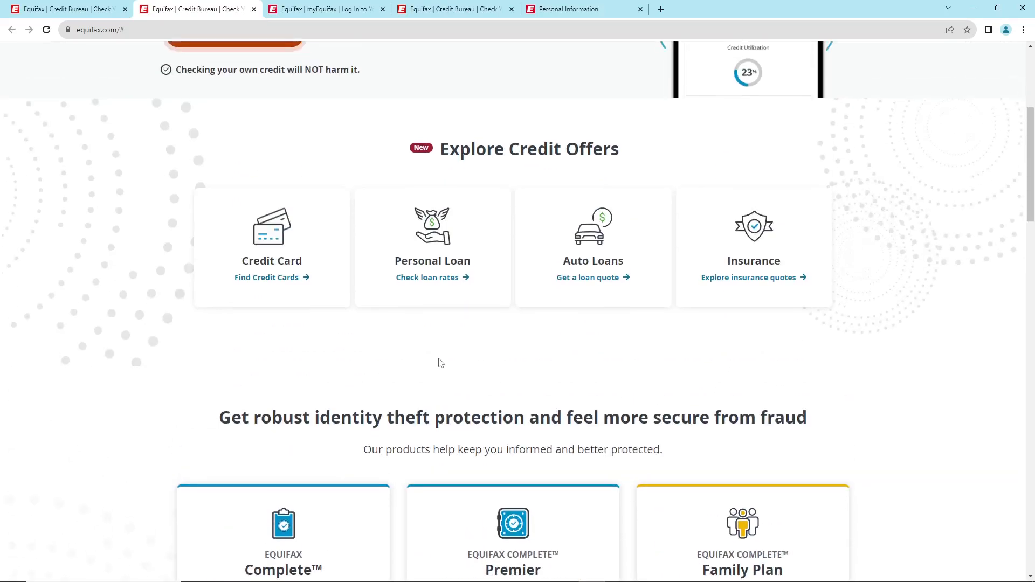
scroll(down, 3)
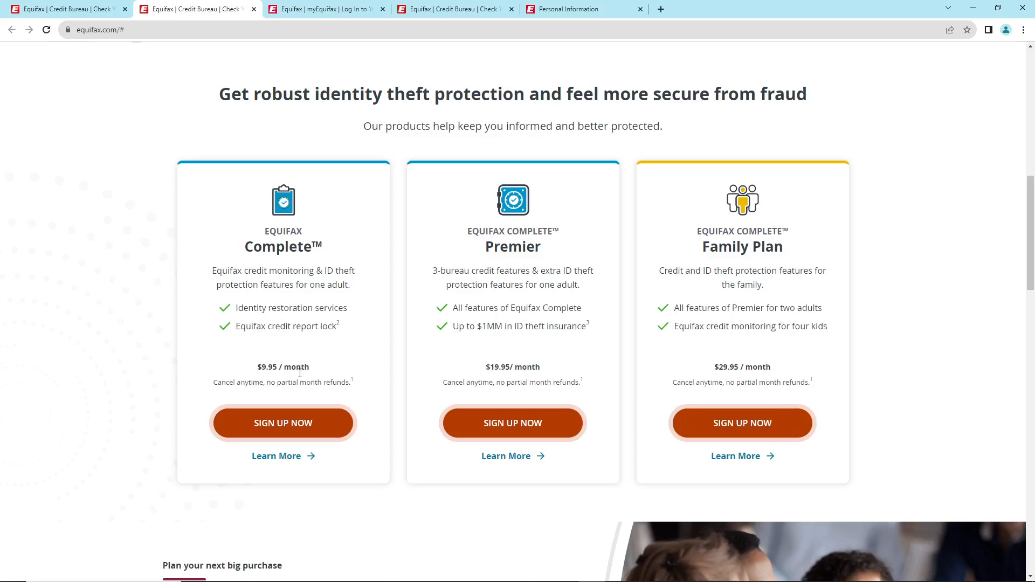
mouse_move(497, 223)
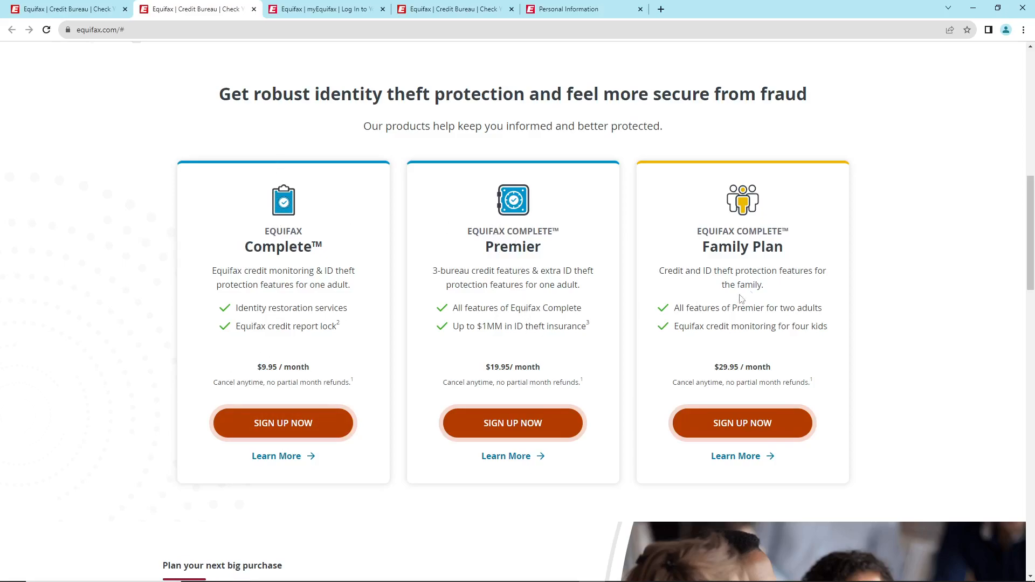
scroll(down, 3)
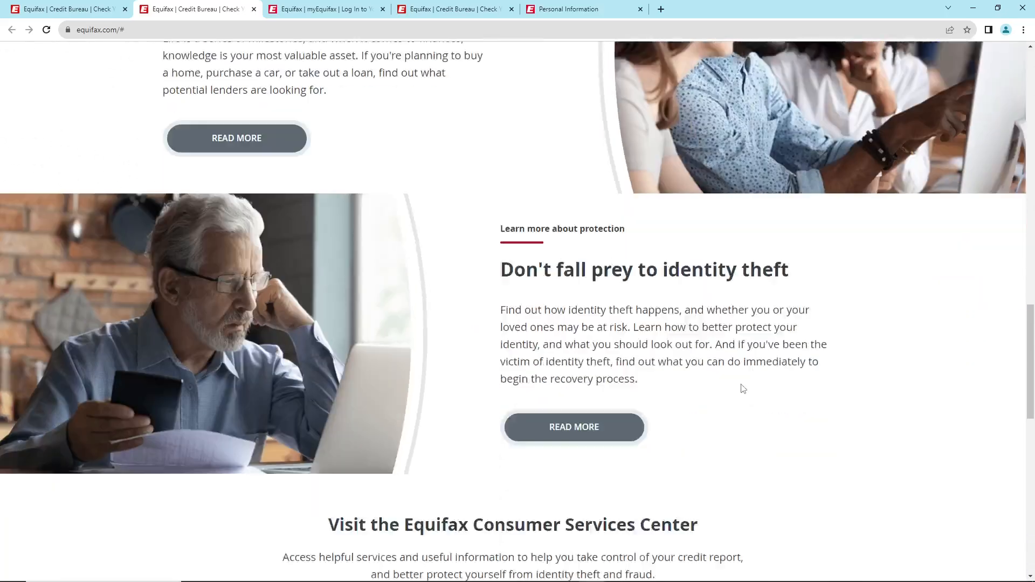
scroll(up, 3)
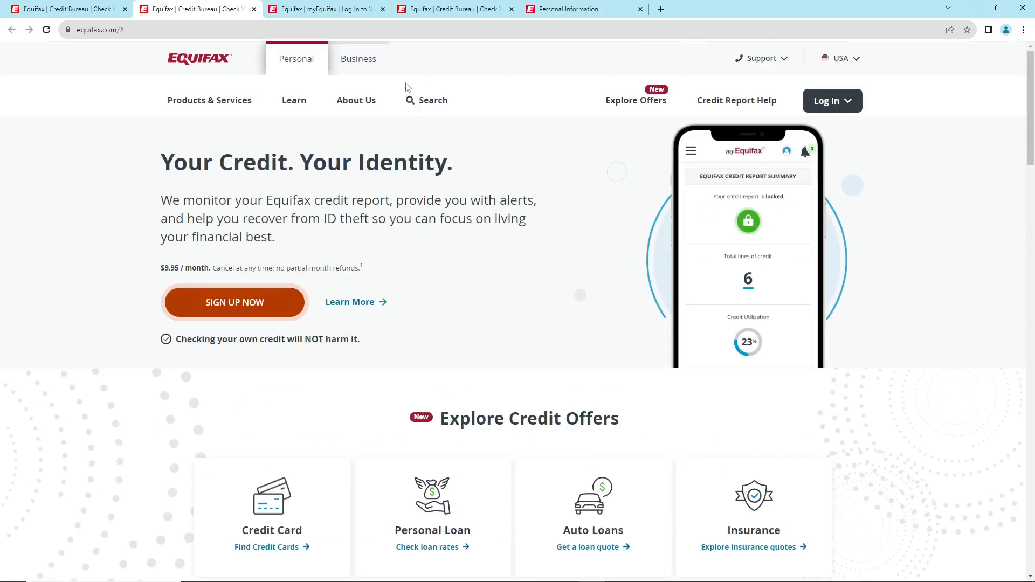
click(324, 8)
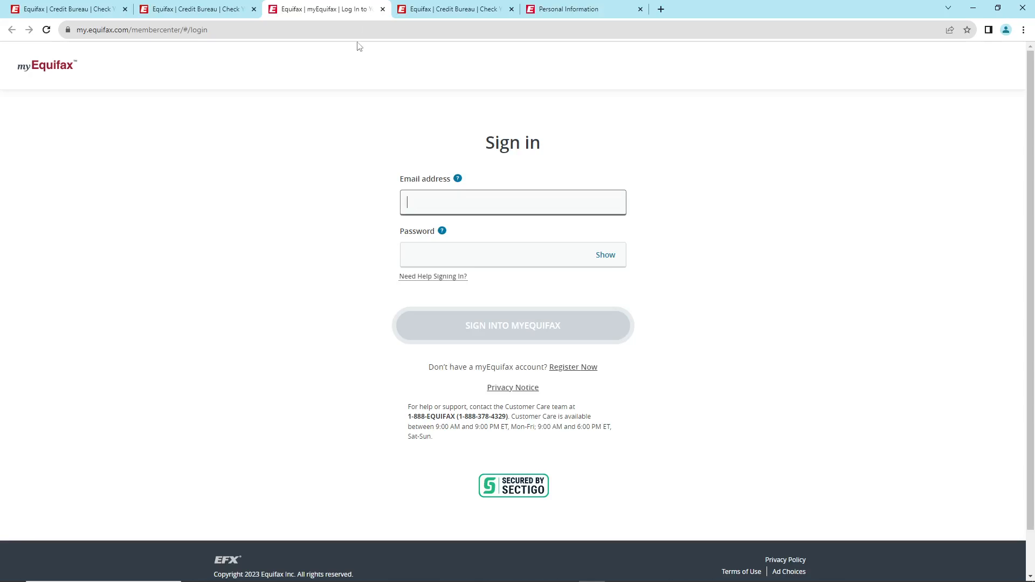
click(63, 9)
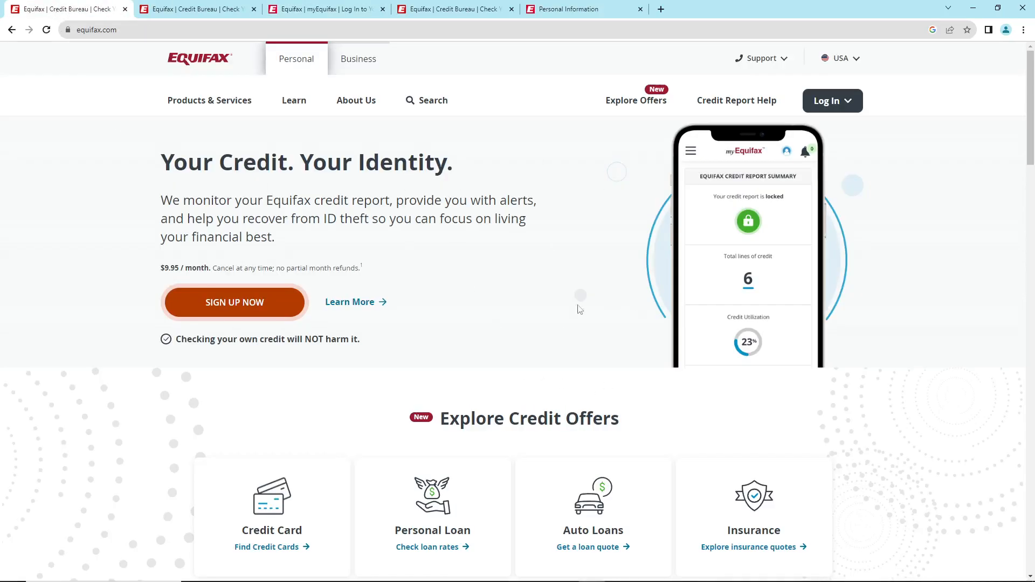
scroll(down, 3)
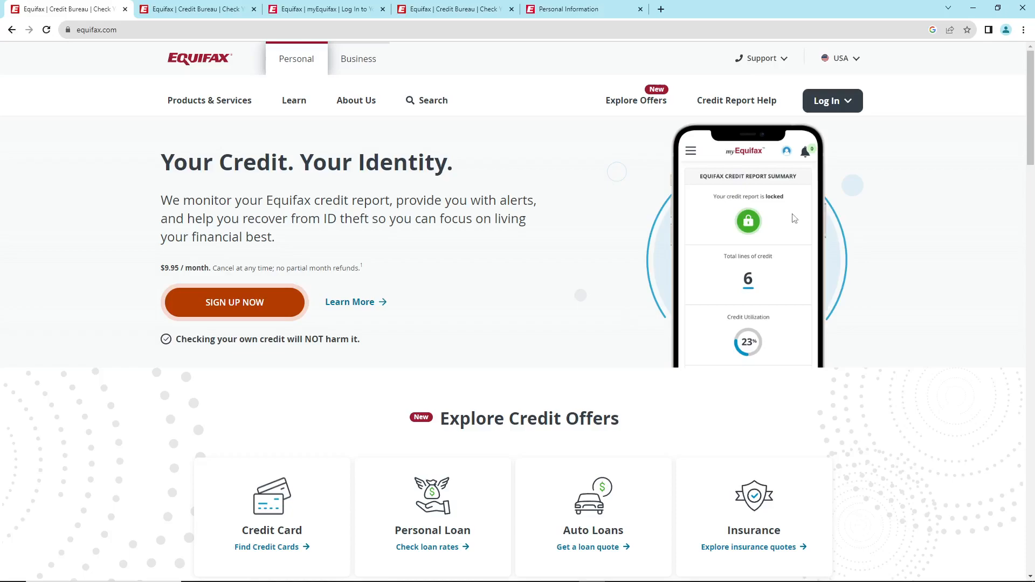
mouse_move(237, 188)
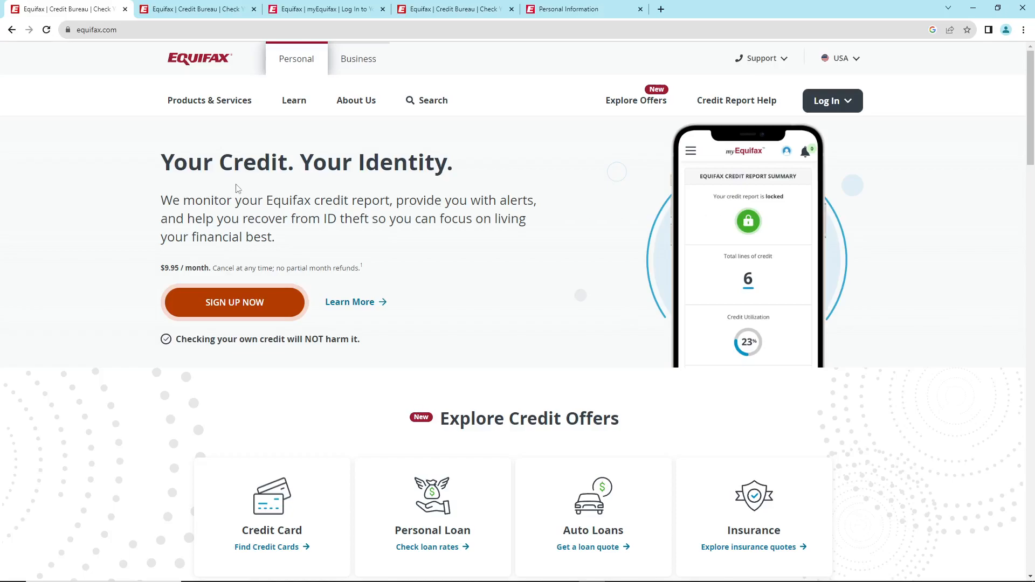
scroll(down, 3)
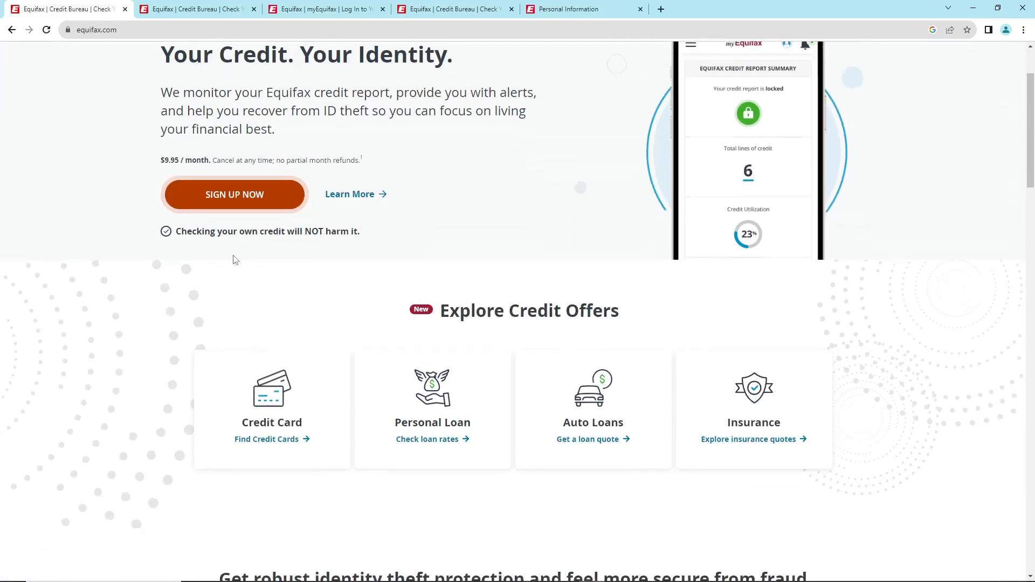
click(323, 9)
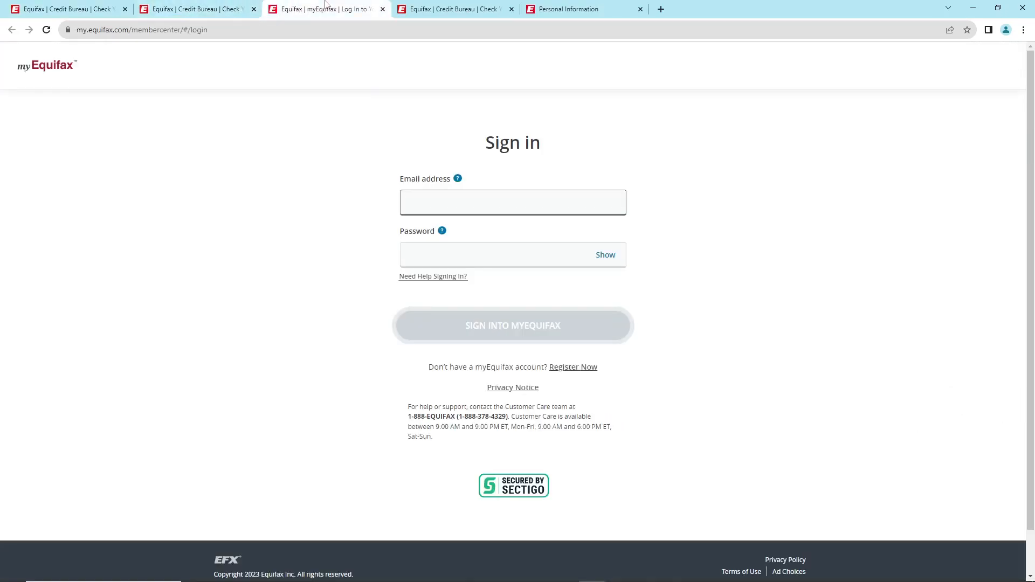
click(197, 9)
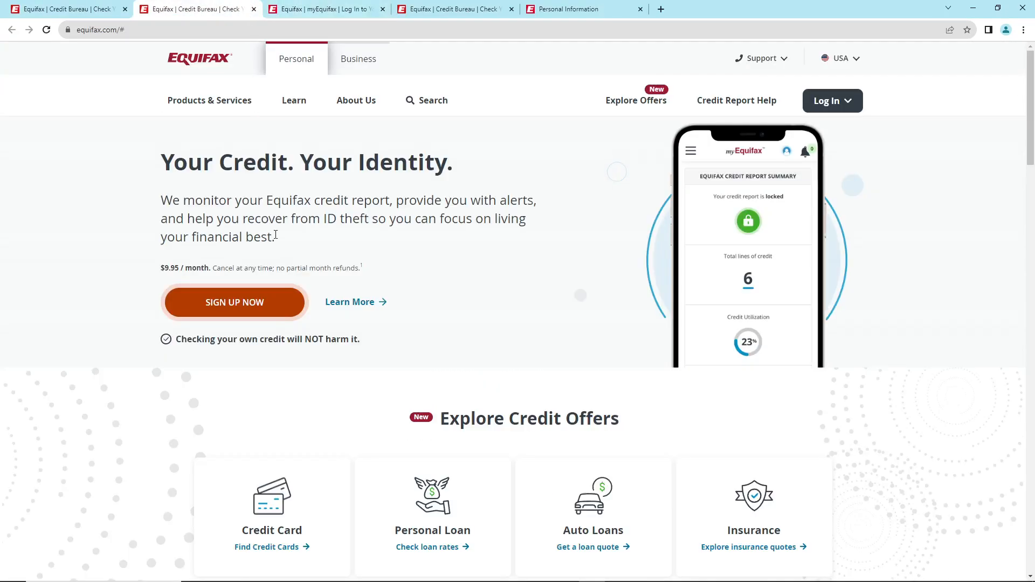